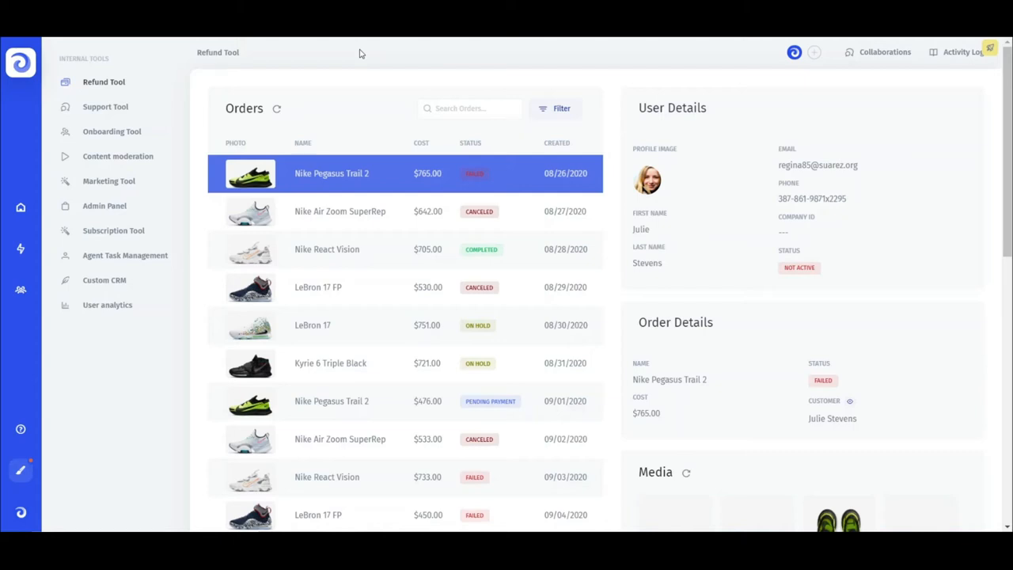
pyautogui.moveTo(372, 73)
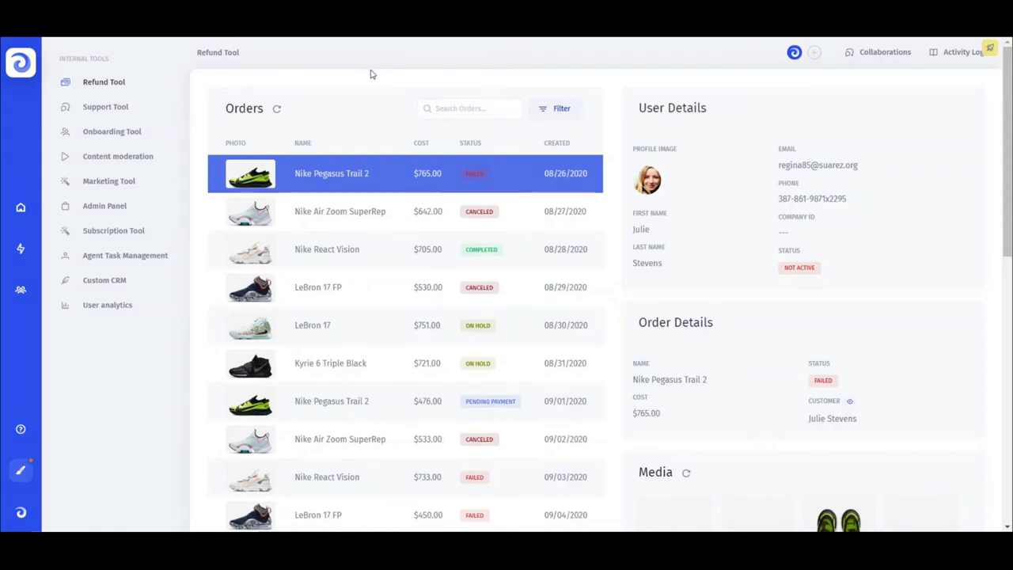
pyautogui.moveTo(613, 199)
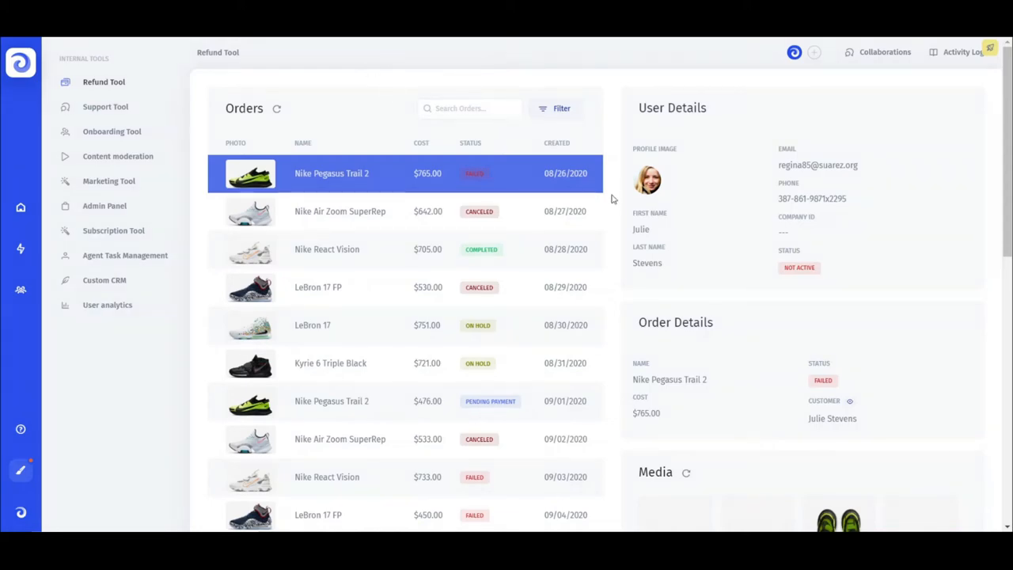
# Refund $847 for Kyrie 6 Triple Black as 'The product has been returned', then enter page customization.
pyautogui.scroll(-3)
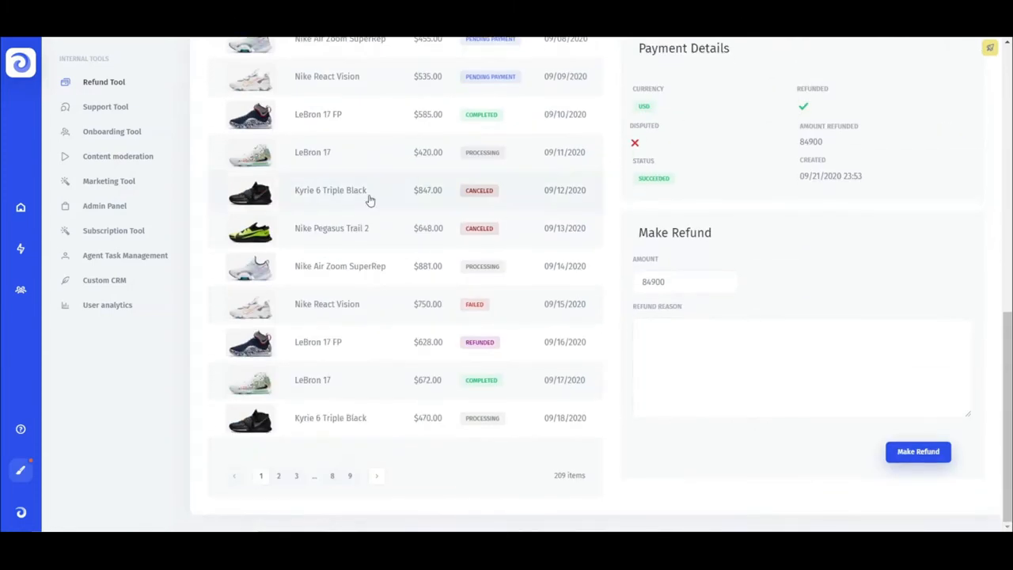
pyautogui.click(340, 189)
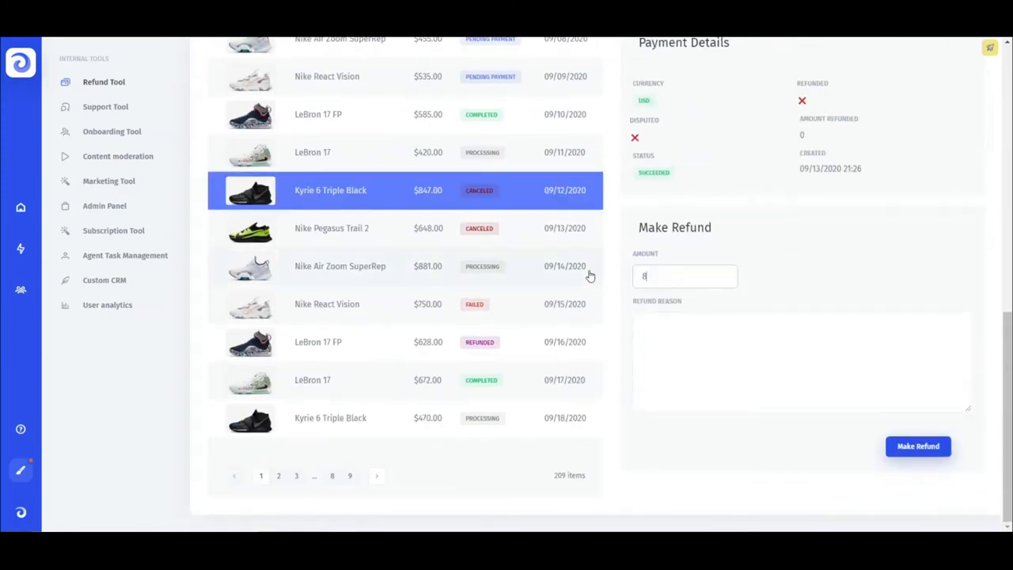
pyautogui.write('The product has been returned')
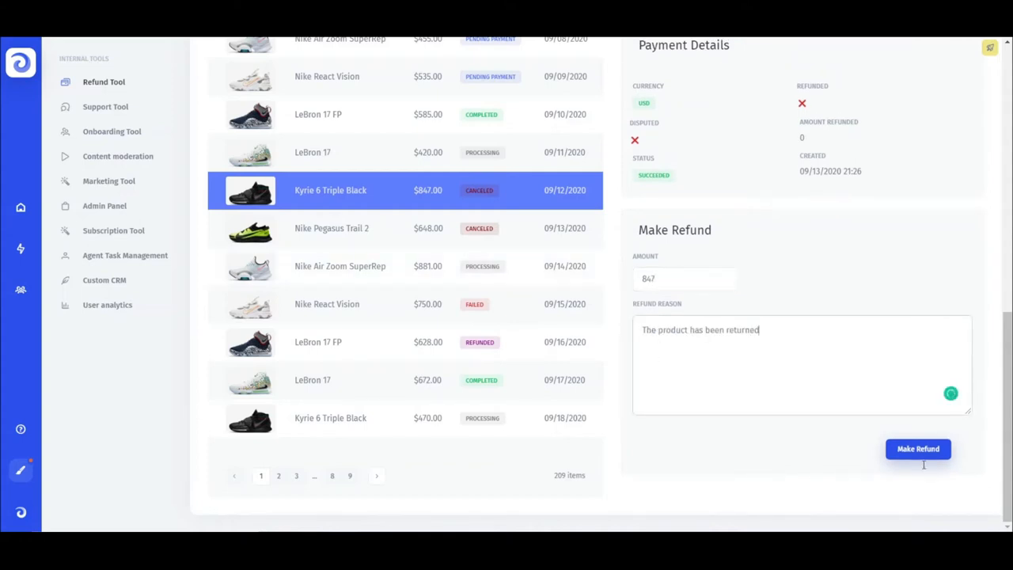
pyautogui.click(918, 449)
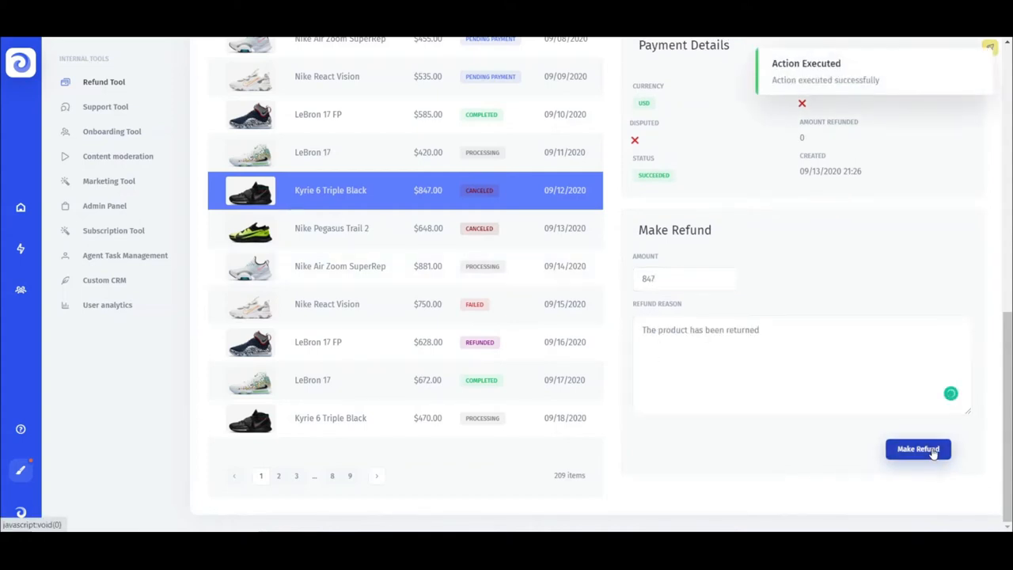
pyautogui.click(918, 448)
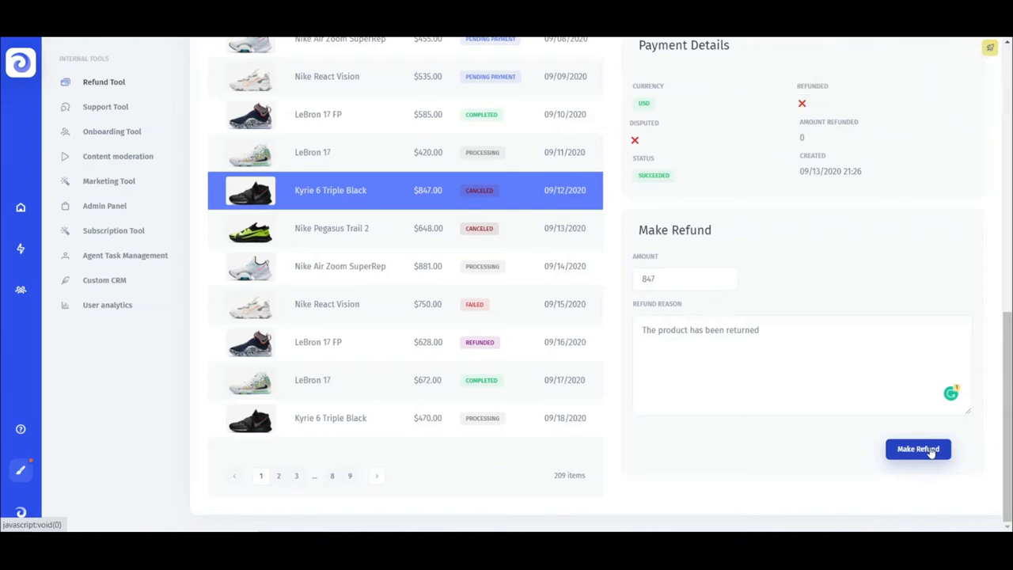
pyautogui.click(917, 449)
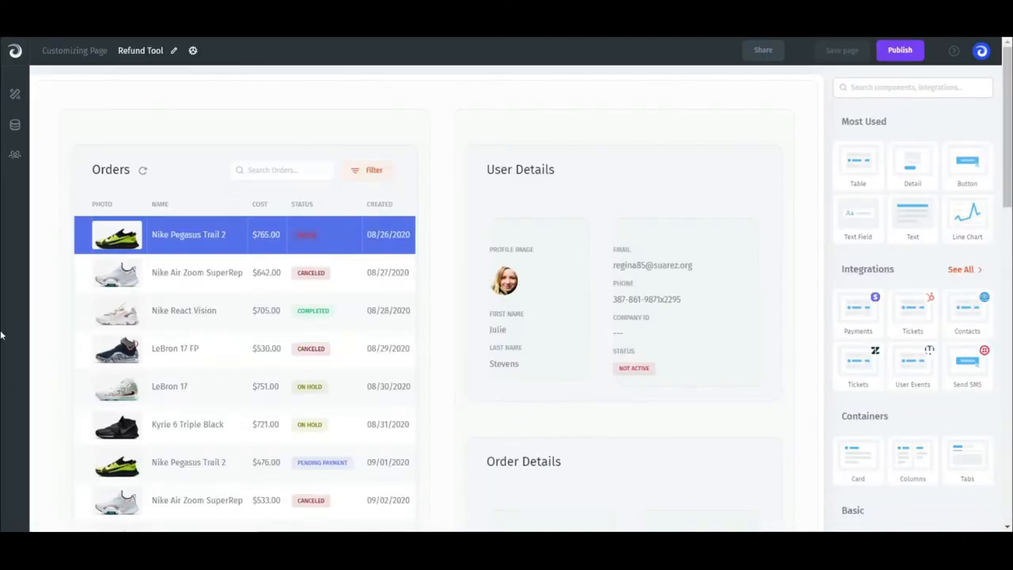
# Create a Refunds task queue with Refund amount and Refund reason parameters.
pyautogui.click(15, 154)
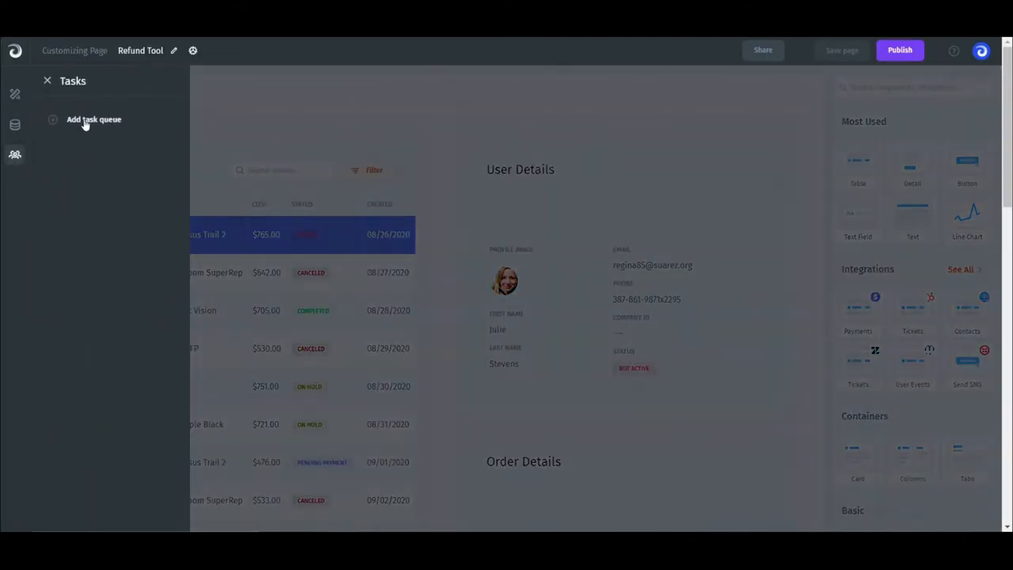
pyautogui.click(94, 119)
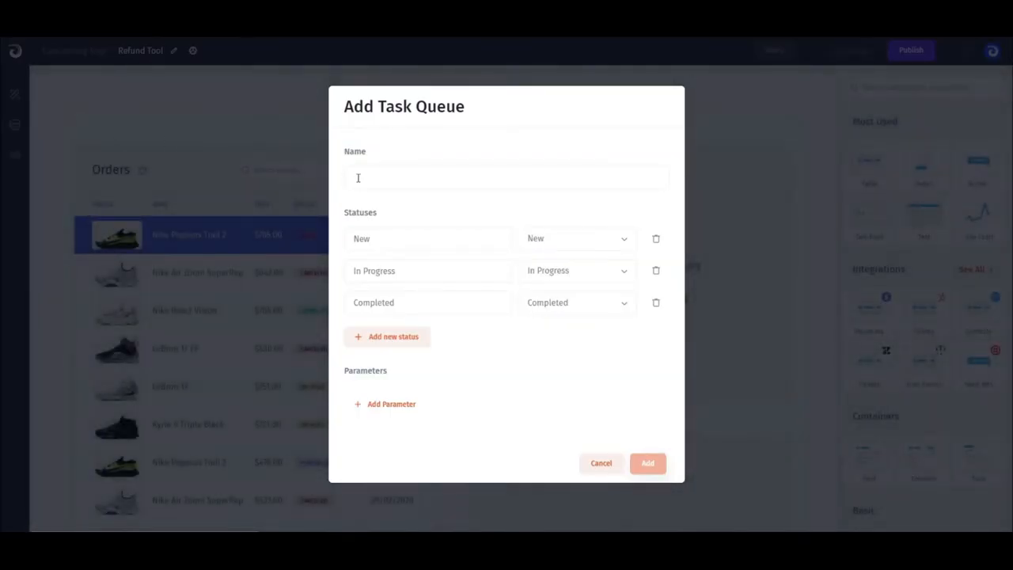
pyautogui.write('Refunds')
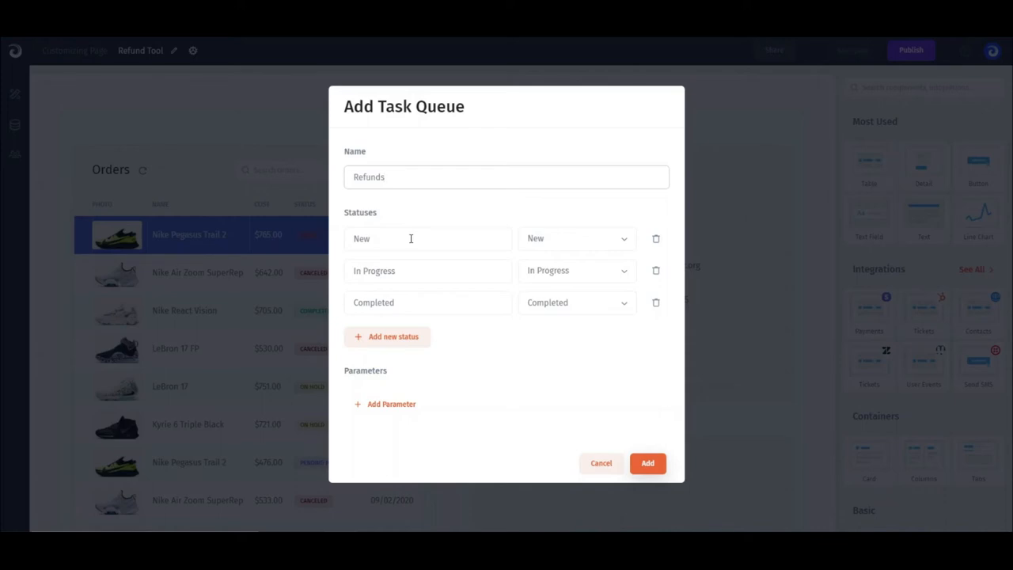
pyautogui.click(391, 404)
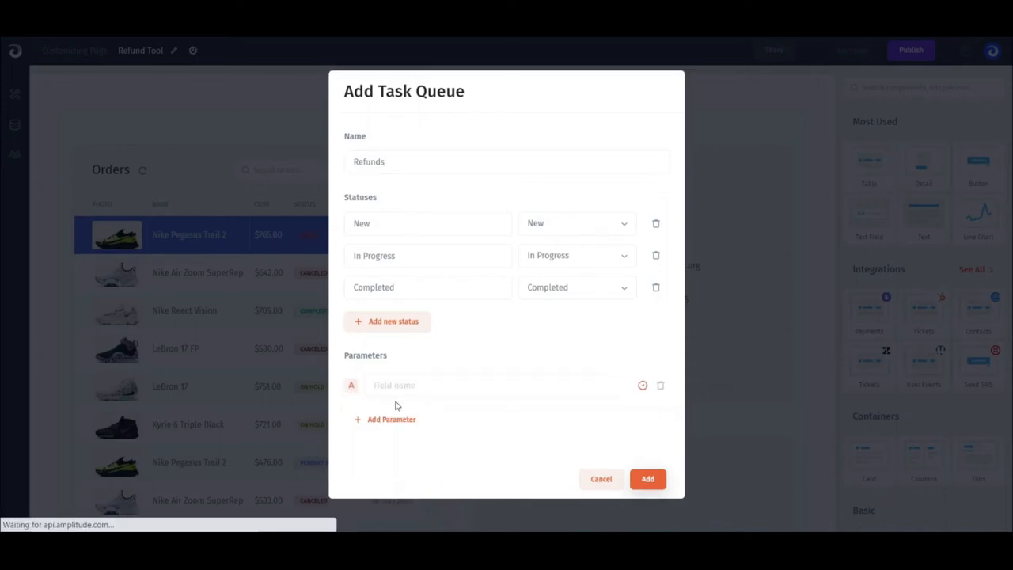
pyautogui.write('Refund amount')
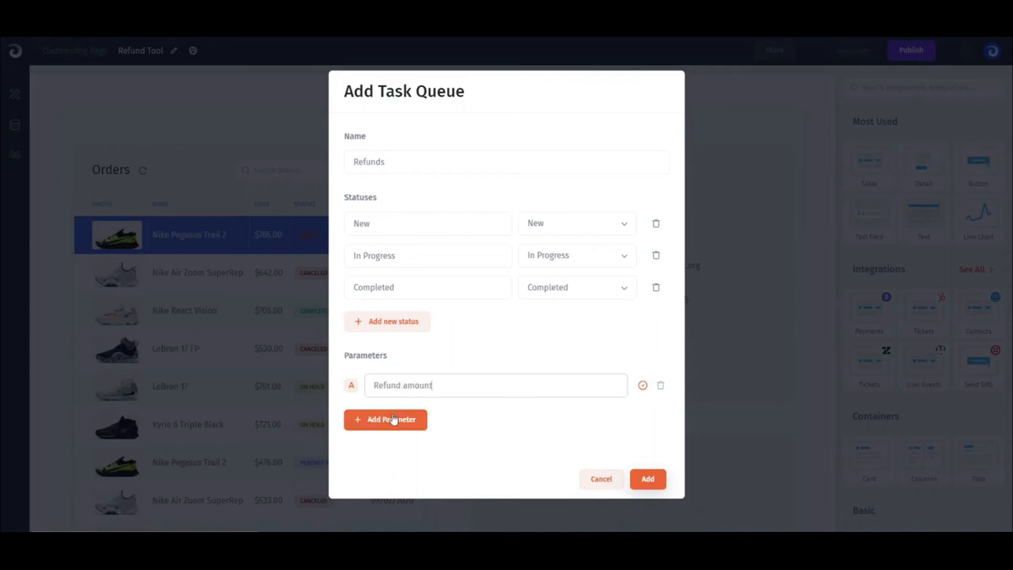
pyautogui.click(386, 420)
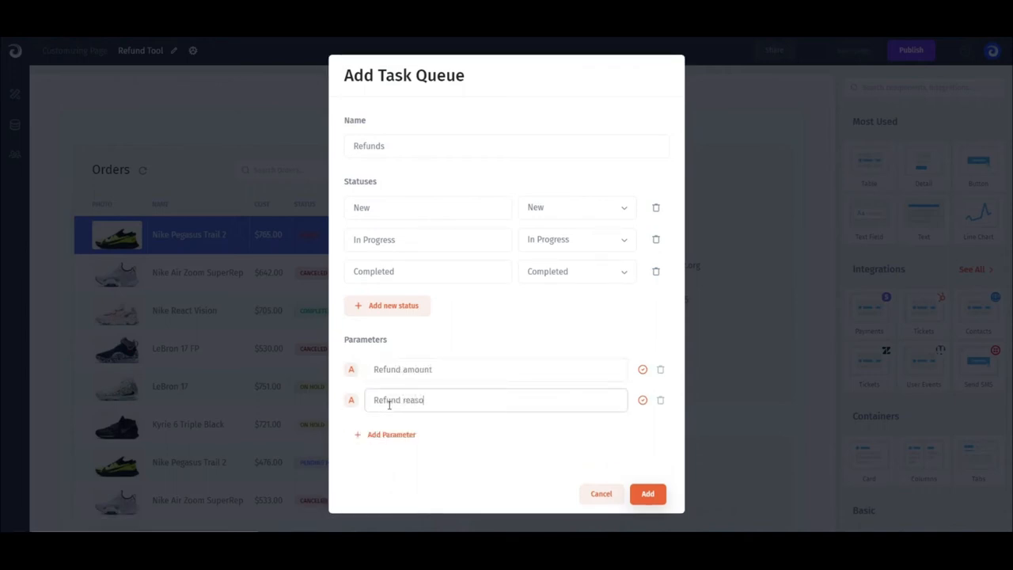
pyautogui.click(647, 493)
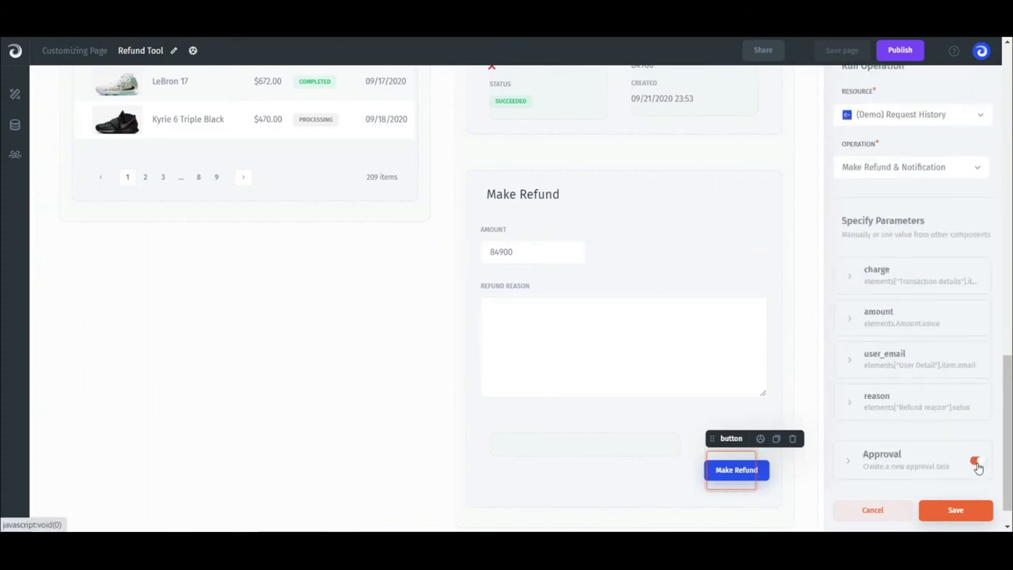
# Send approval tasks to the Refunds queue, named by User Detail first_name.
pyautogui.click(975, 460)
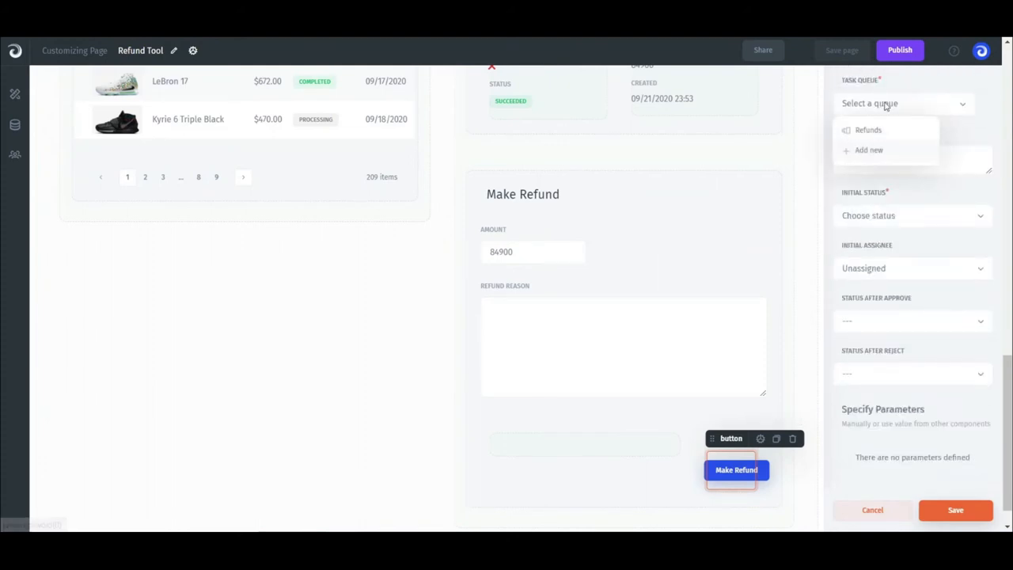
pyautogui.click(867, 130)
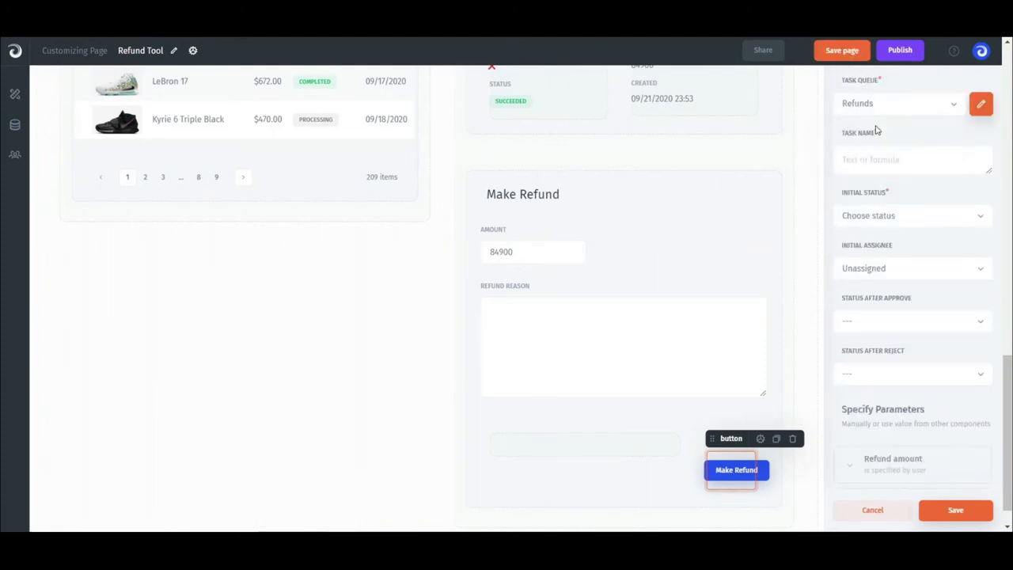
pyautogui.click(902, 159)
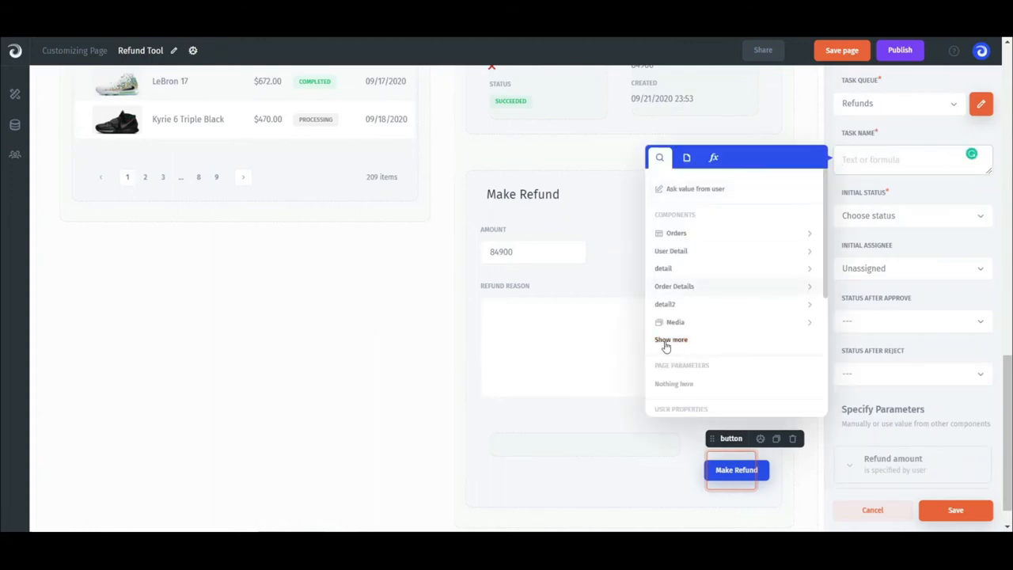
pyautogui.click(670, 251)
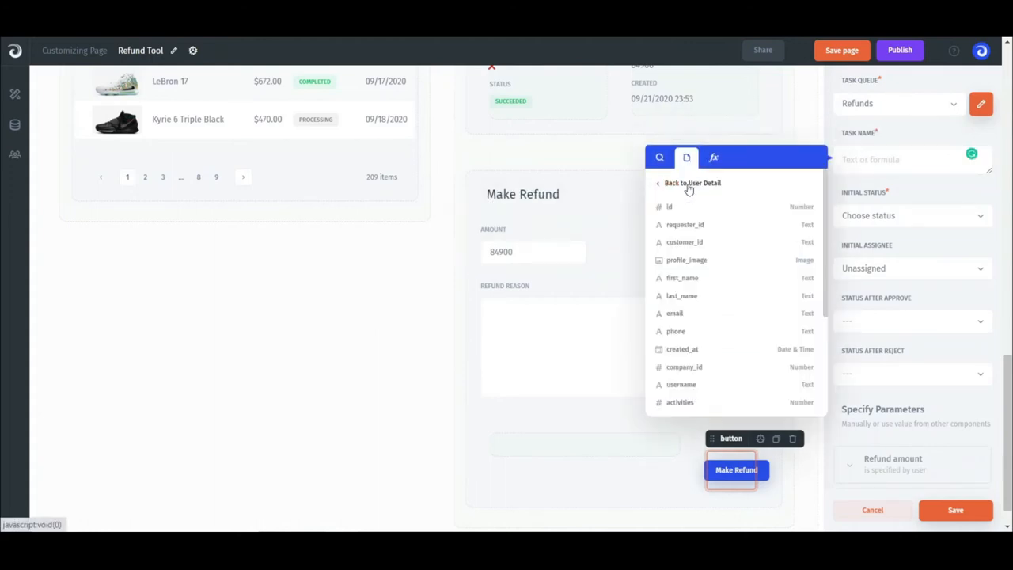
pyautogui.click(681, 278)
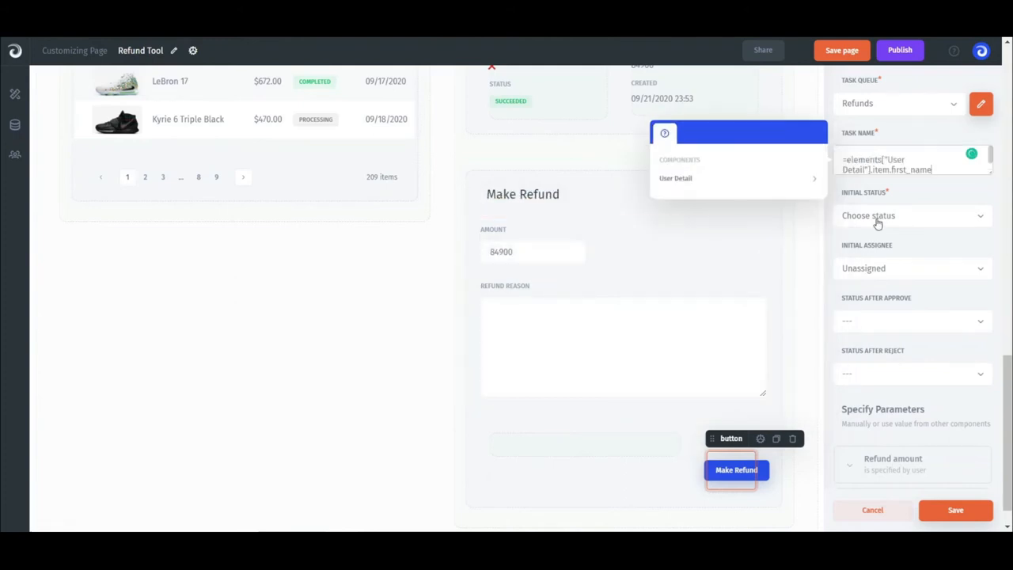
# Assign approval tasks to Jet Team with New as the initial status.
pyautogui.click(912, 268)
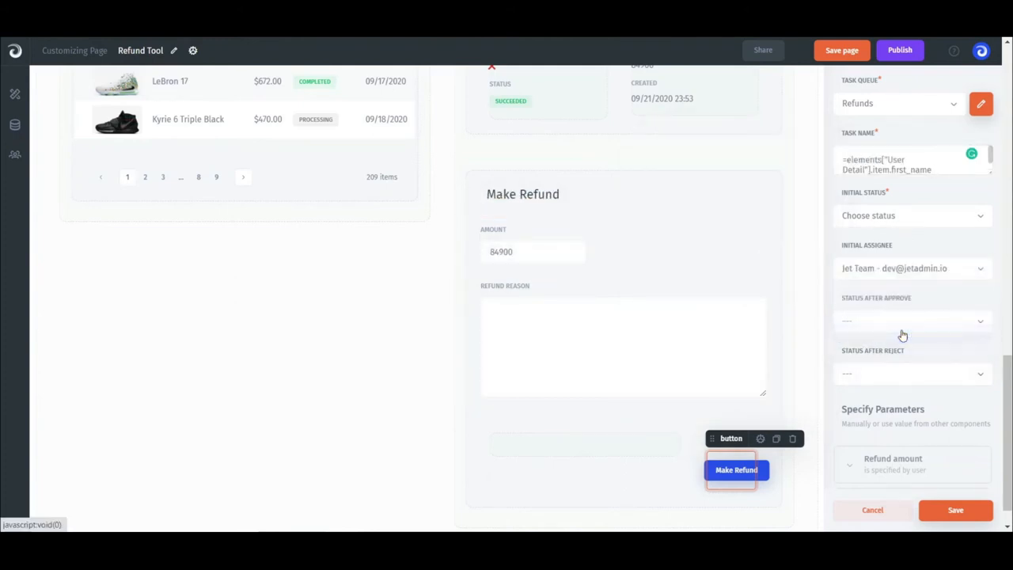
pyautogui.click(909, 215)
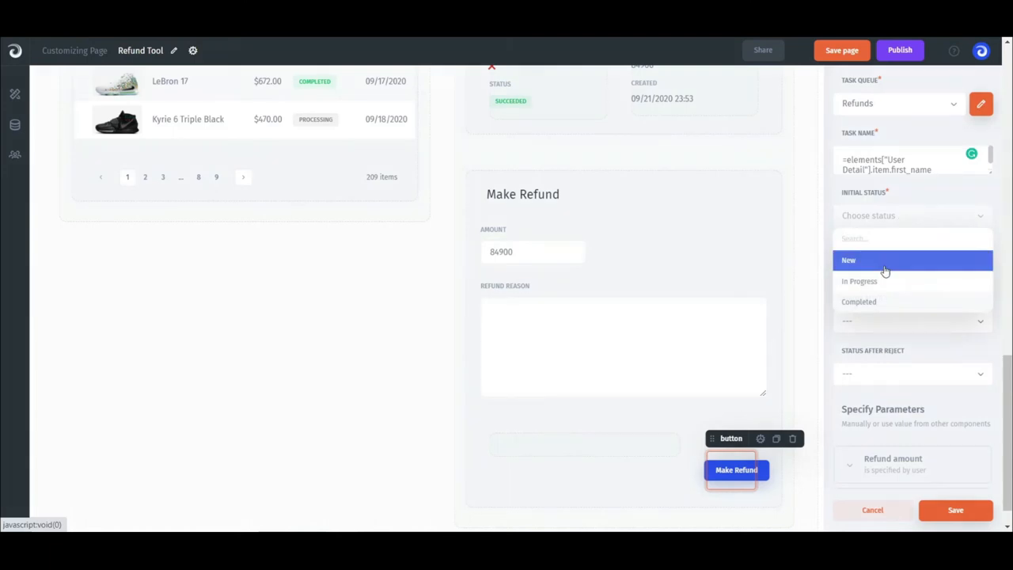
pyautogui.click(848, 260)
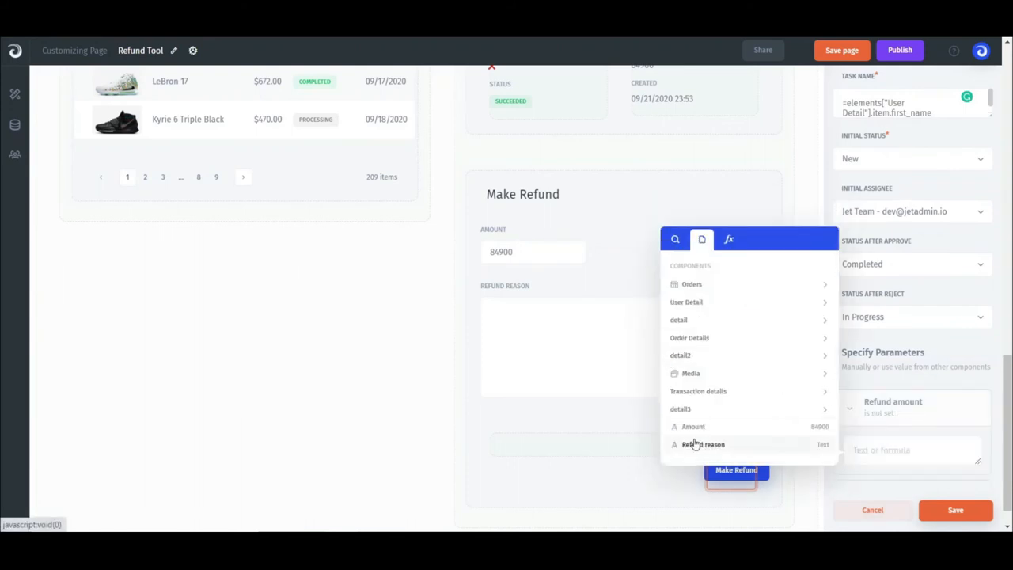
# Map Refund amount to the Amount field and make Refund reason asked from the user.
pyautogui.click(692, 426)
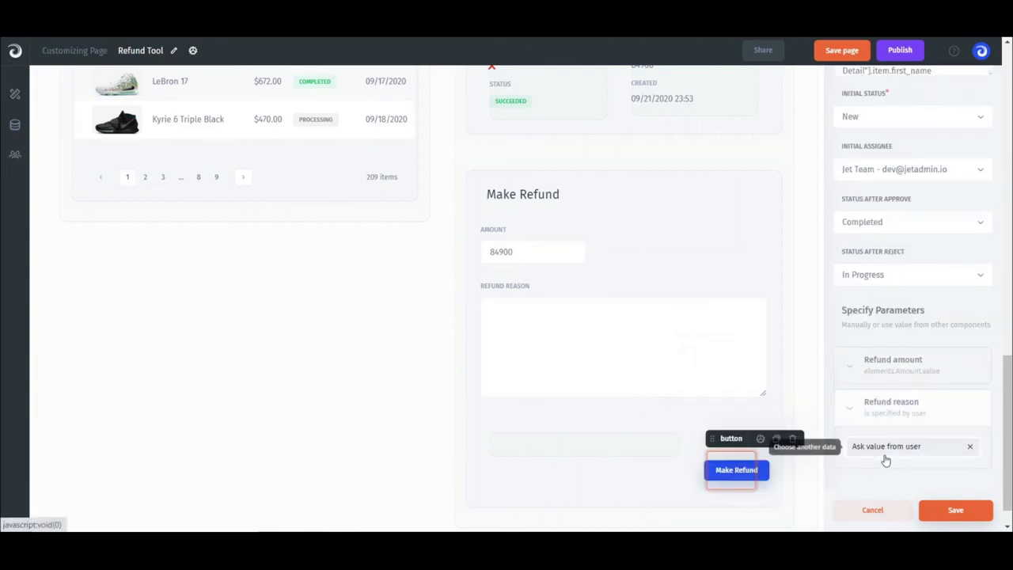
pyautogui.click(910, 450)
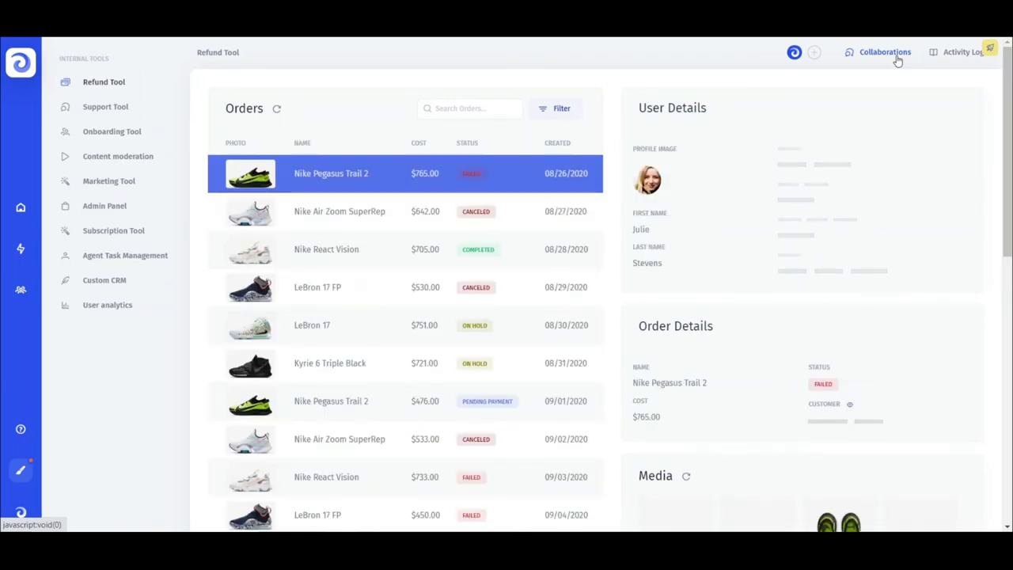
# Submit a $648 Nike Pegasus Trail 2 refund, then approve its Refunds task in Collaborations.
pyautogui.scroll(-3)
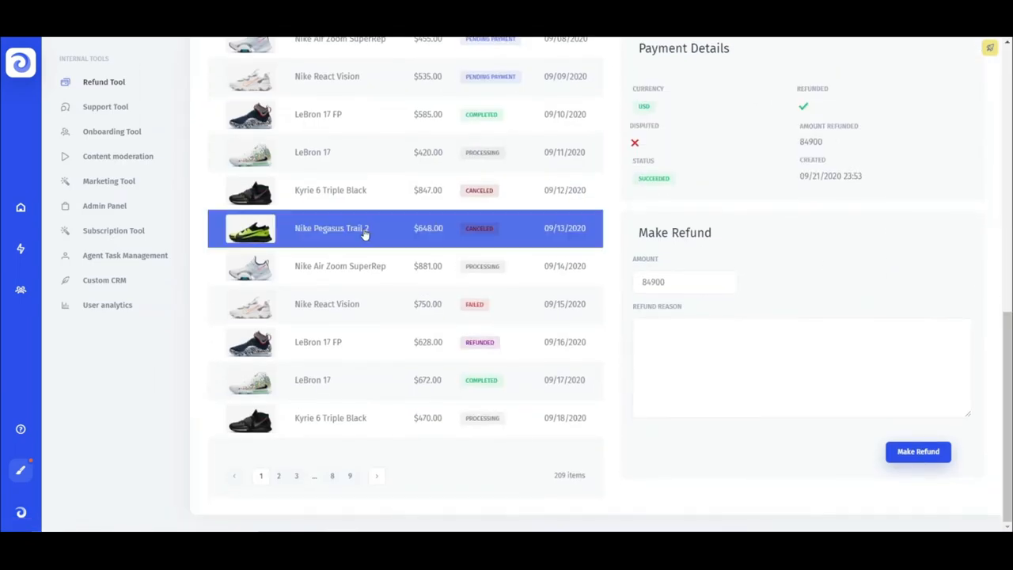
pyautogui.write('The product has been returned')
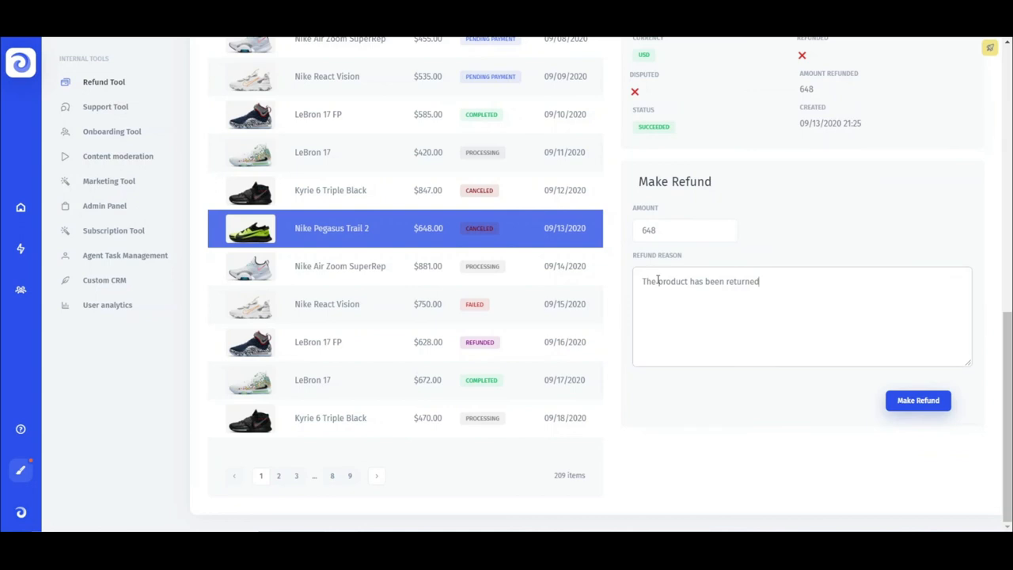
pyautogui.click(917, 399)
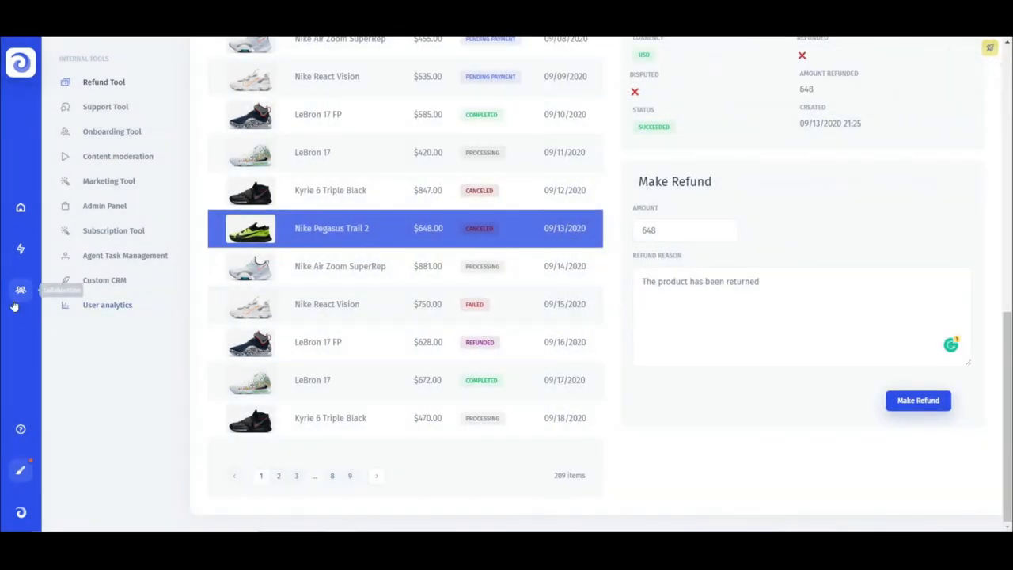
pyautogui.click(20, 289)
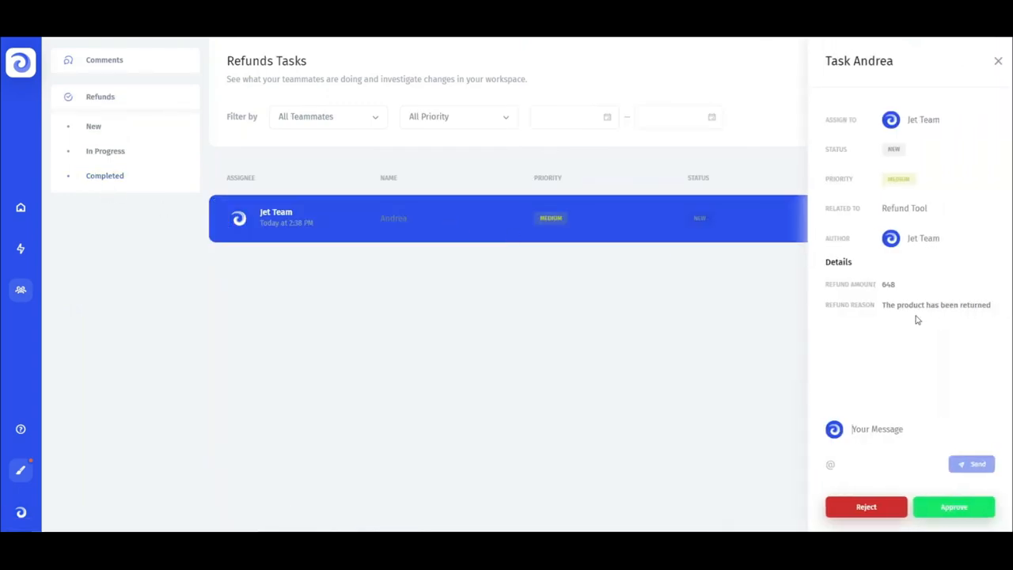
pyautogui.click(953, 506)
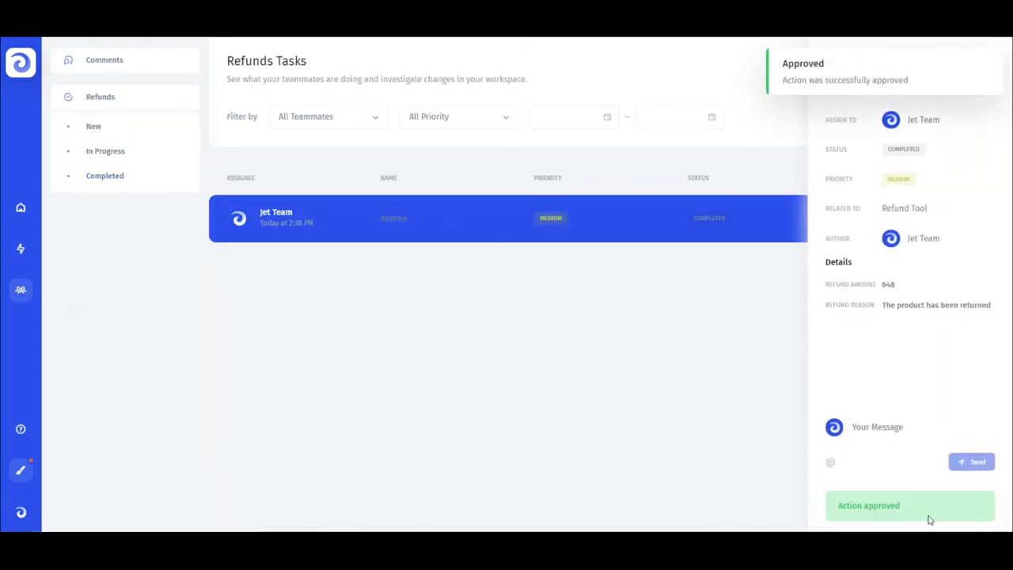